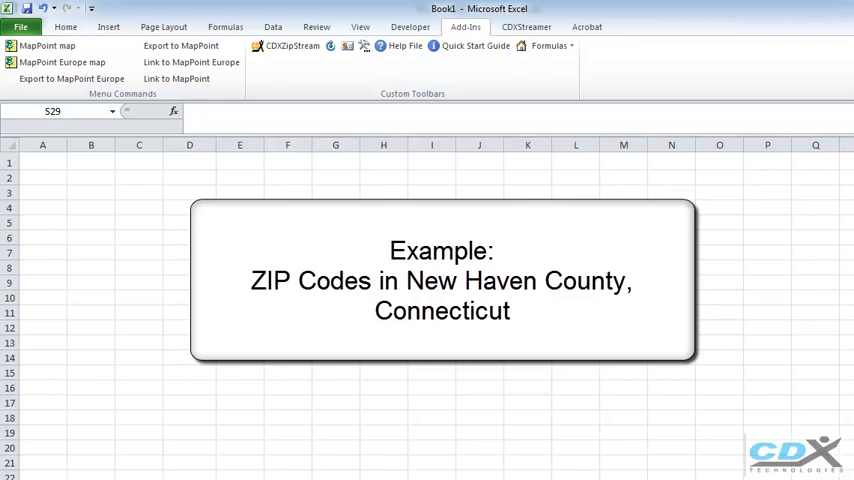
# Right-click cell A2 to show the CDXZipStream Functions submenu.
pyautogui.rightClick(43, 178)
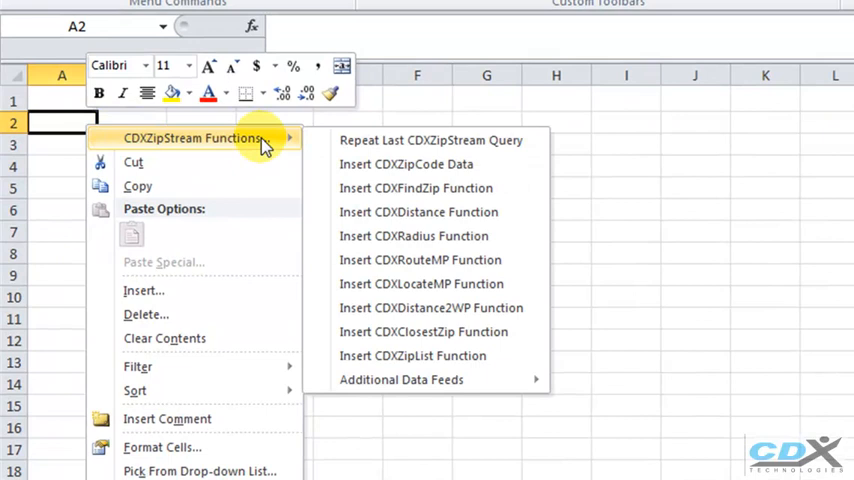
pyautogui.moveTo(420, 140)
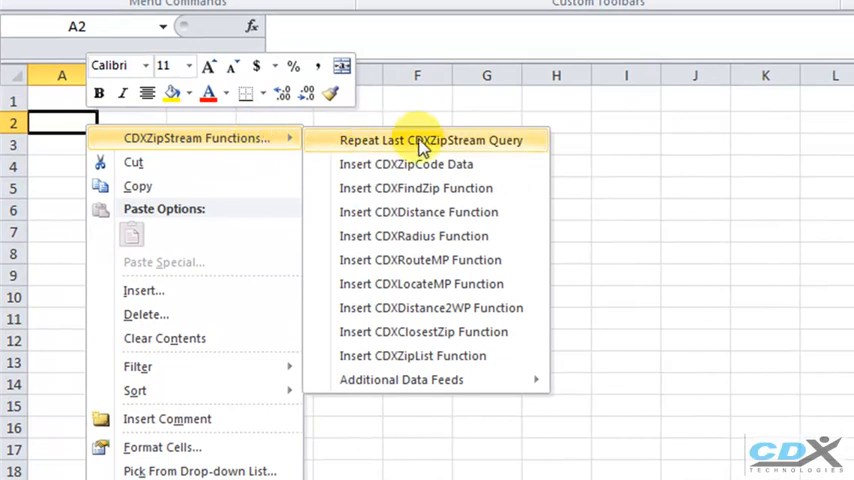
pyautogui.moveTo(500, 356)
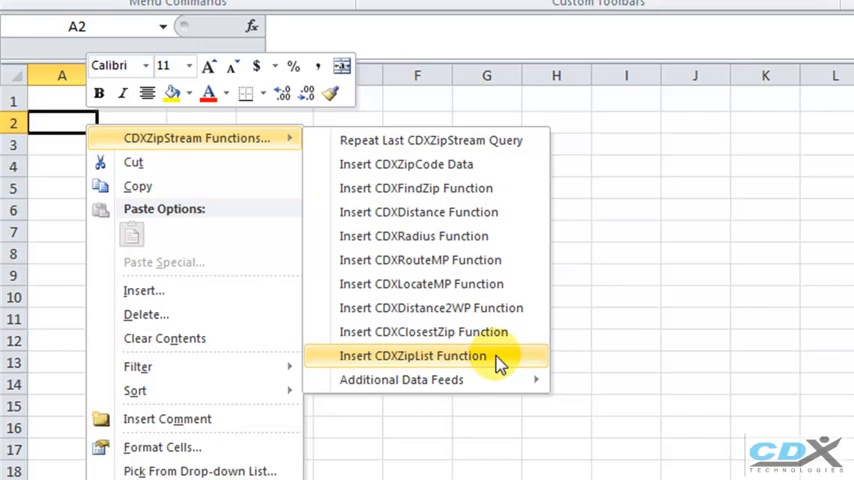
# Insert a CDXZipList function listing ZIP codes for New Haven County, Connecticut, starting at A2.
pyautogui.click(413, 355)
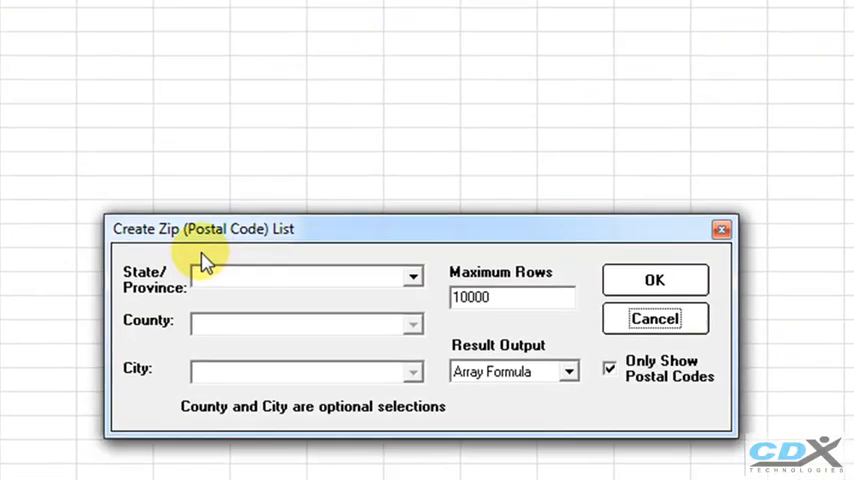
pyautogui.click(411, 275)
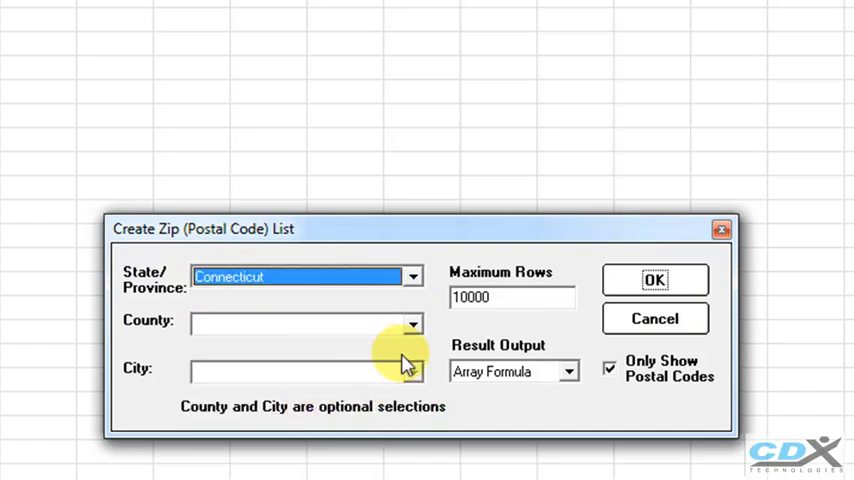
pyautogui.click(411, 323)
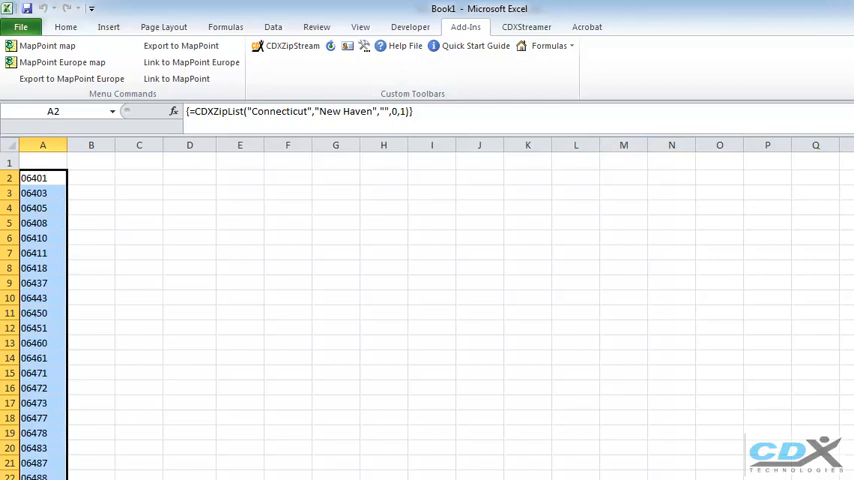
pyautogui.click(42, 177)
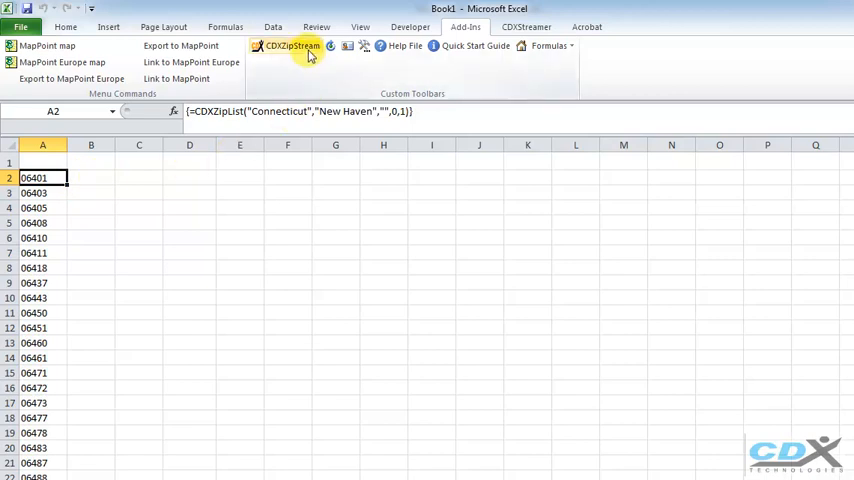
# Import Earnings Median Female and Earnings Median Male through CDXZipStream into columns B and C.
pyautogui.click(291, 45)
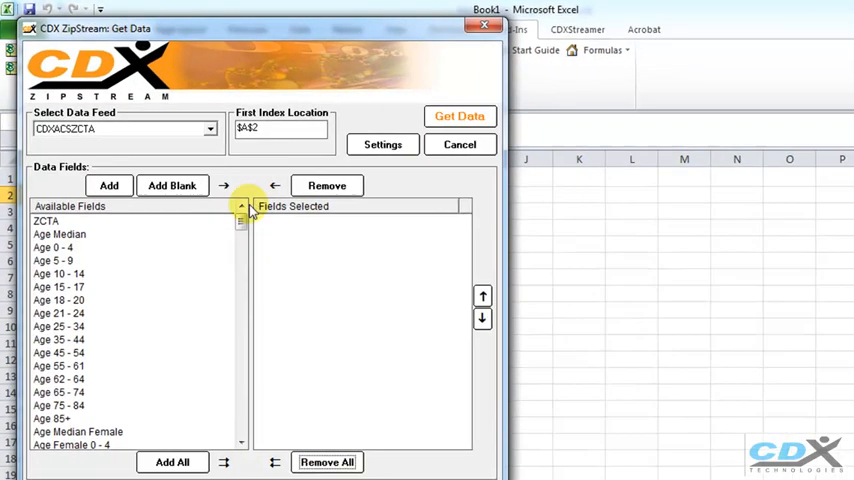
pyautogui.click(209, 128)
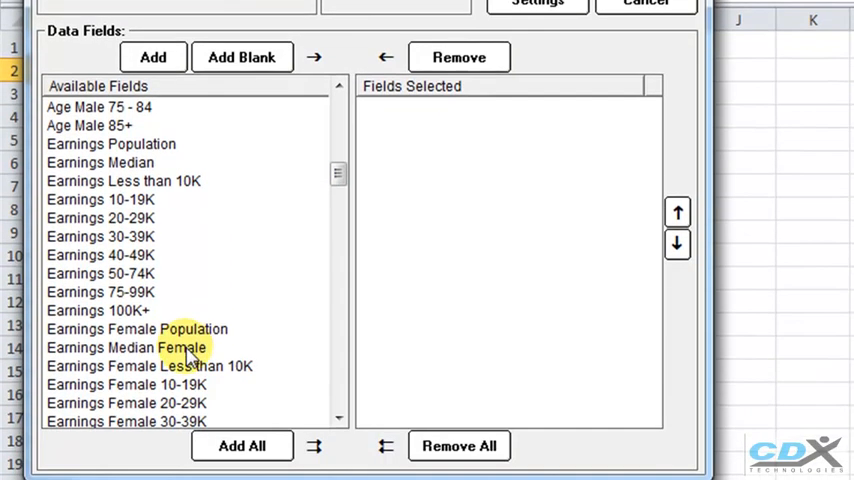
pyautogui.click(124, 347)
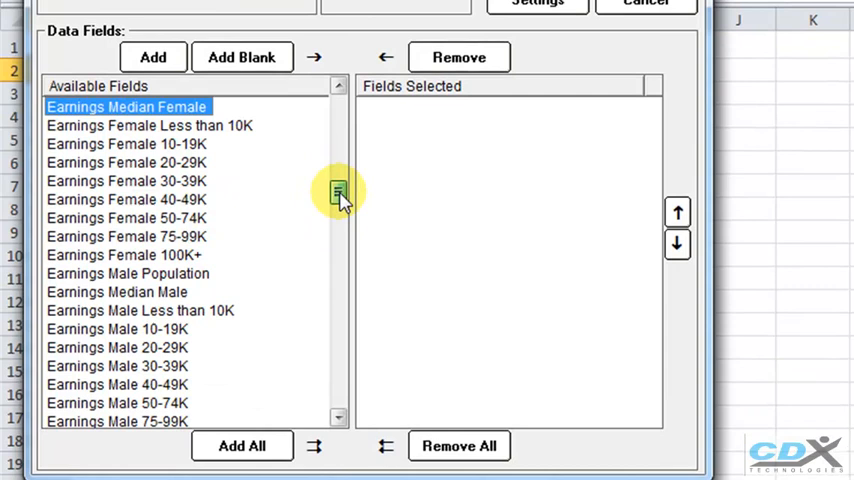
pyautogui.click(117, 292)
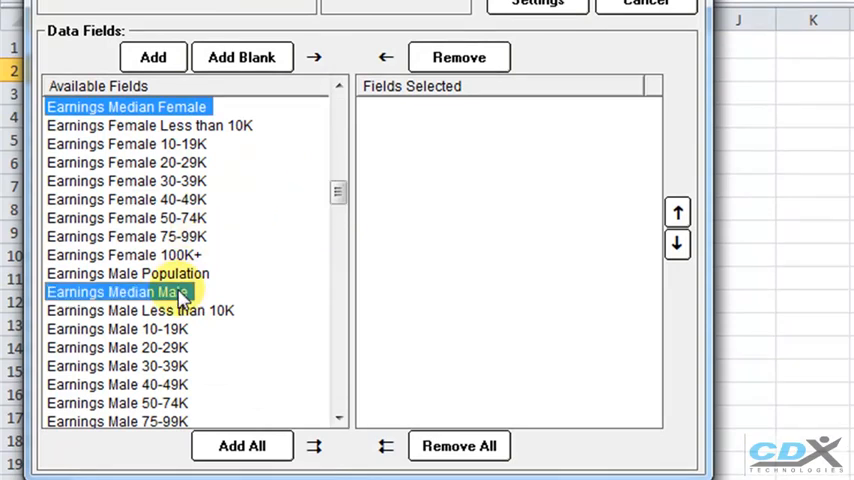
pyautogui.click(153, 56)
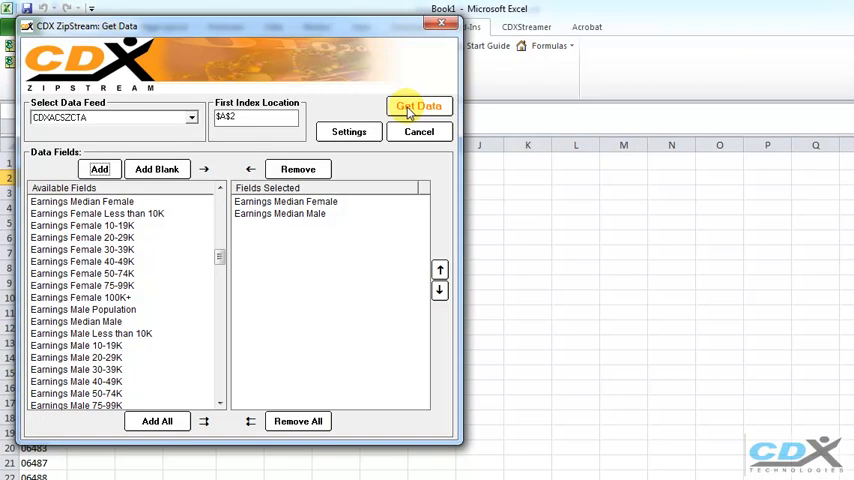
pyautogui.click(418, 106)
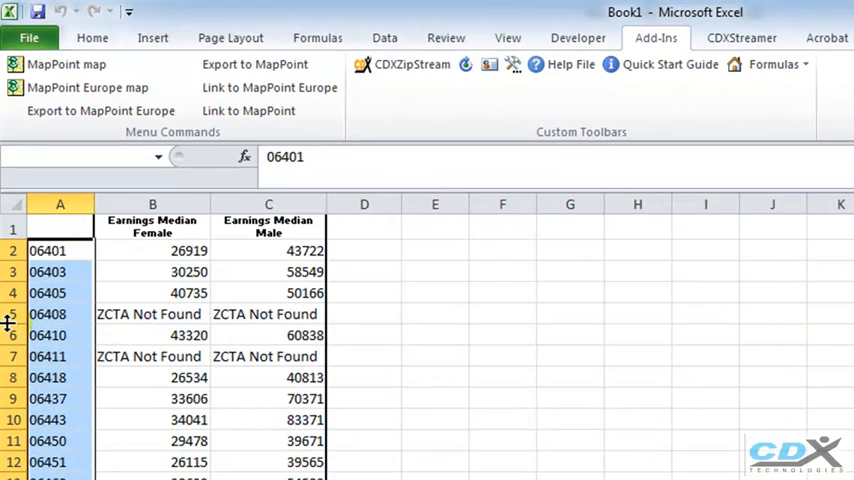
pyautogui.click(60, 314)
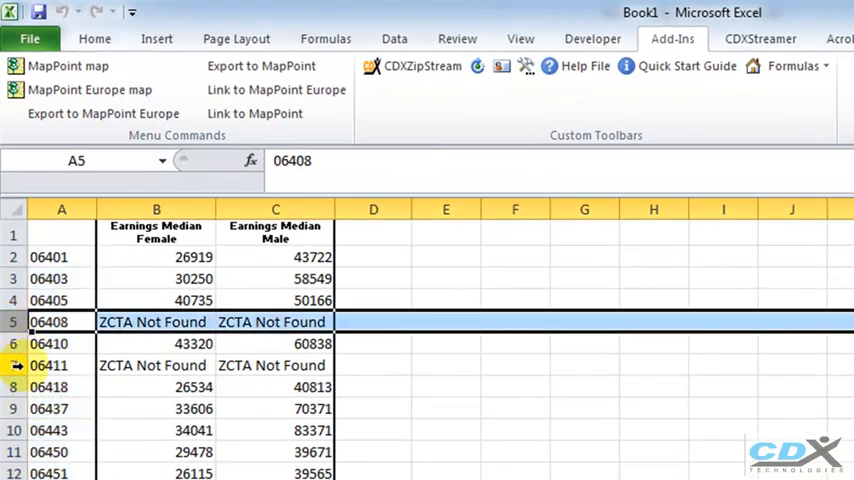
pyautogui.click(48, 365)
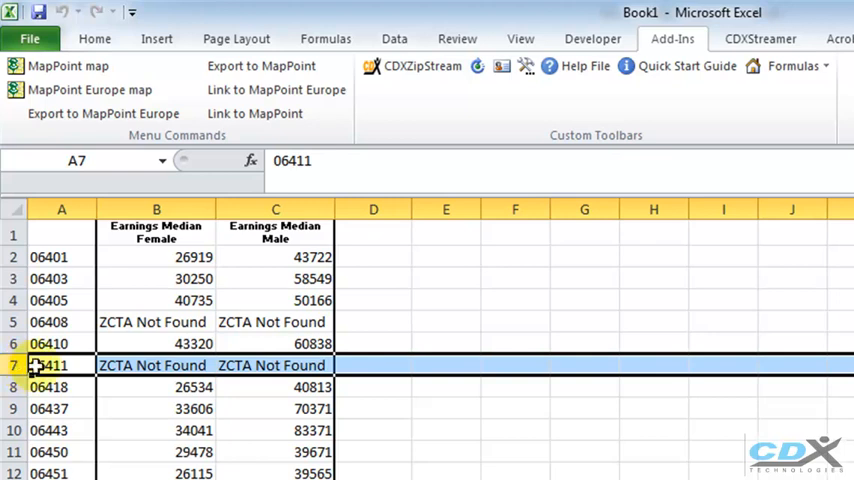
pyautogui.click(373, 234)
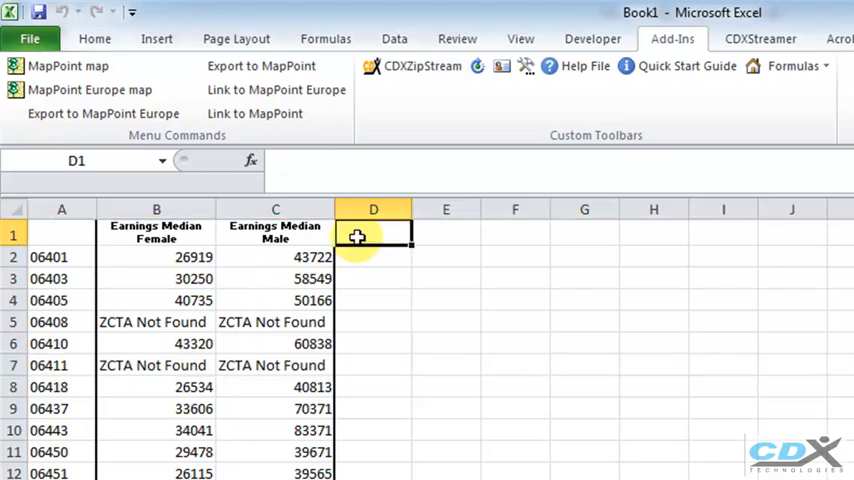
# Head column D with '% Difference'.
pyautogui.write('% D')
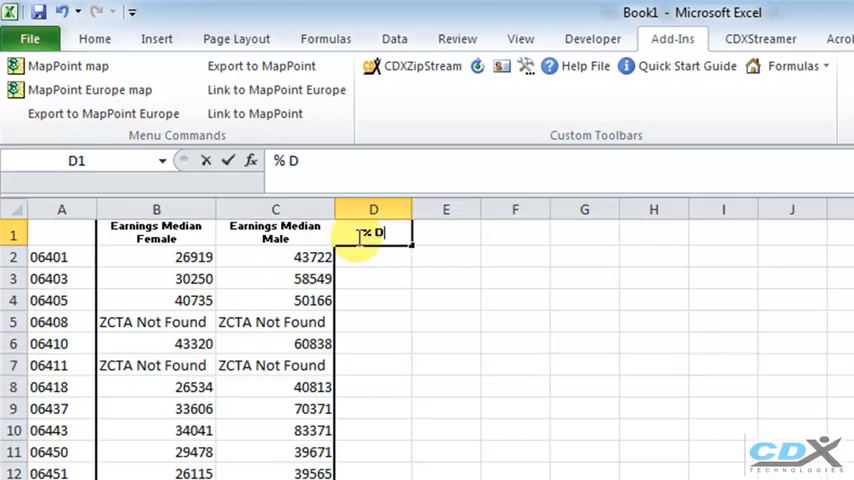
pyautogui.write('ifference')
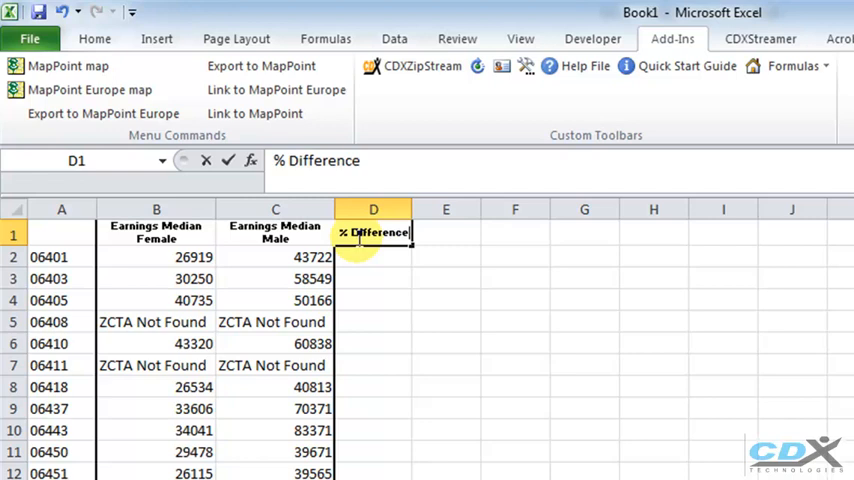
pyautogui.press('Return')
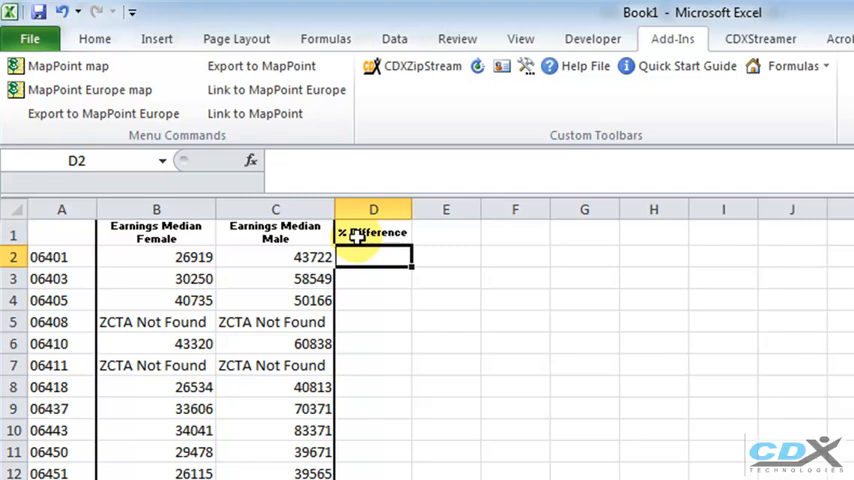
# Enter the percentage-gap formula =(C2-B2)/C2*100 in cell D2.
pyautogui.write('=')
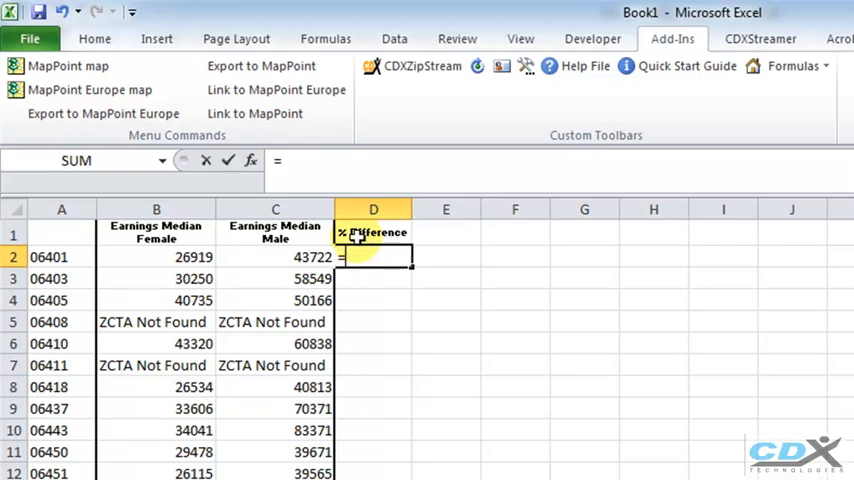
pyautogui.write('(C2-')
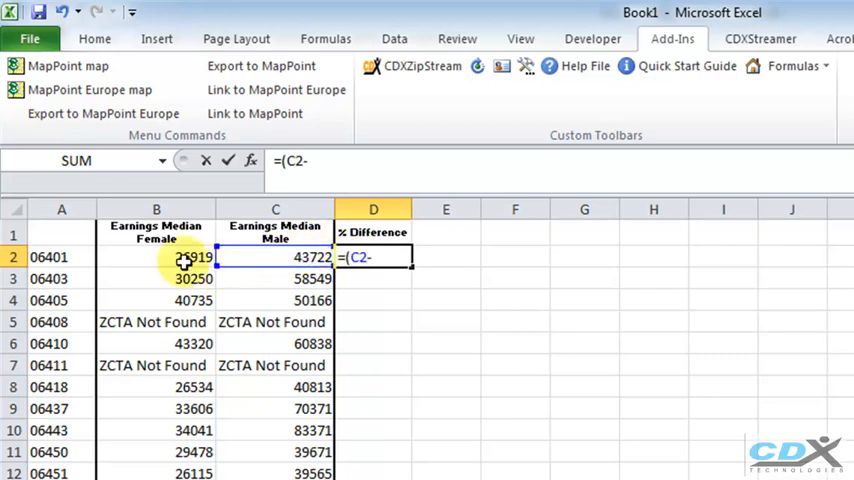
pyautogui.write('B2)/')
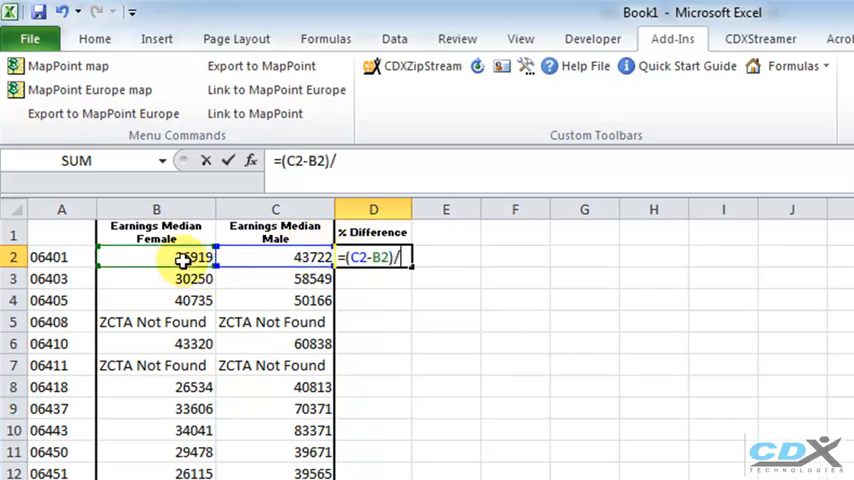
pyautogui.click(275, 257)
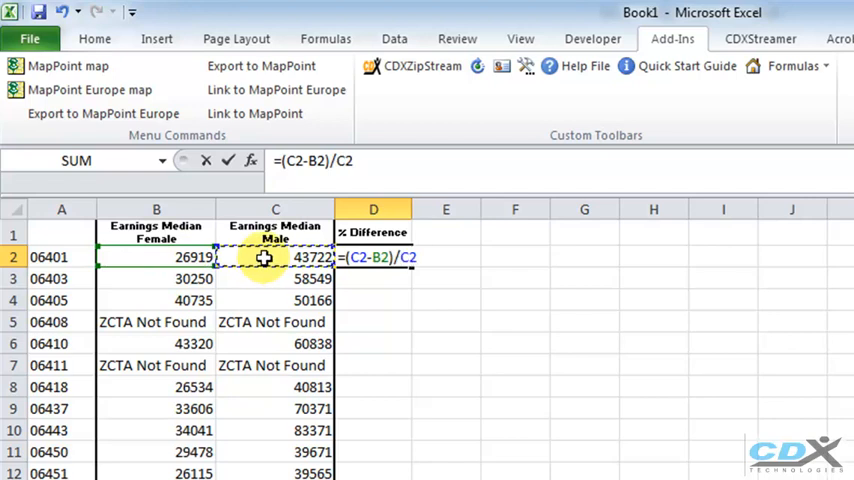
pyautogui.write('*100')
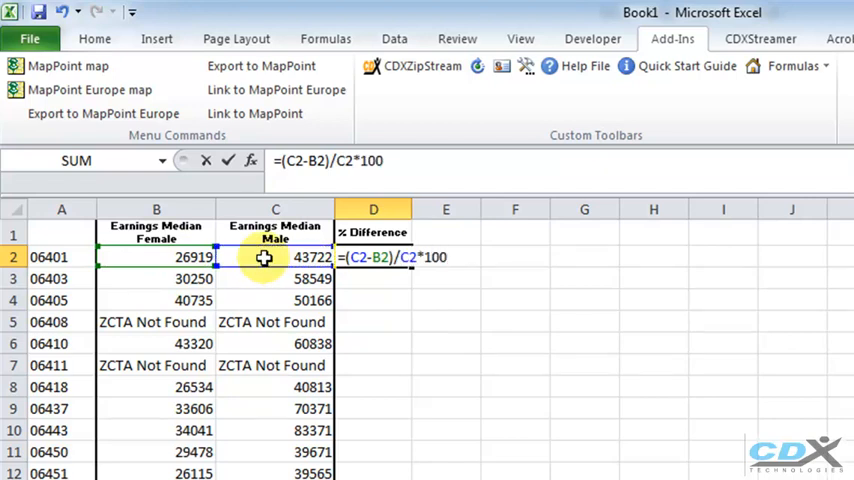
pyautogui.press('Return')
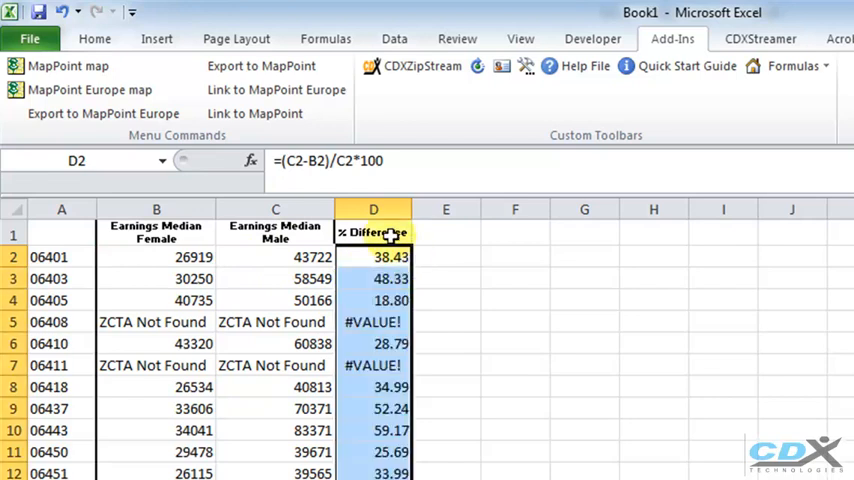
pyautogui.click(394, 38)
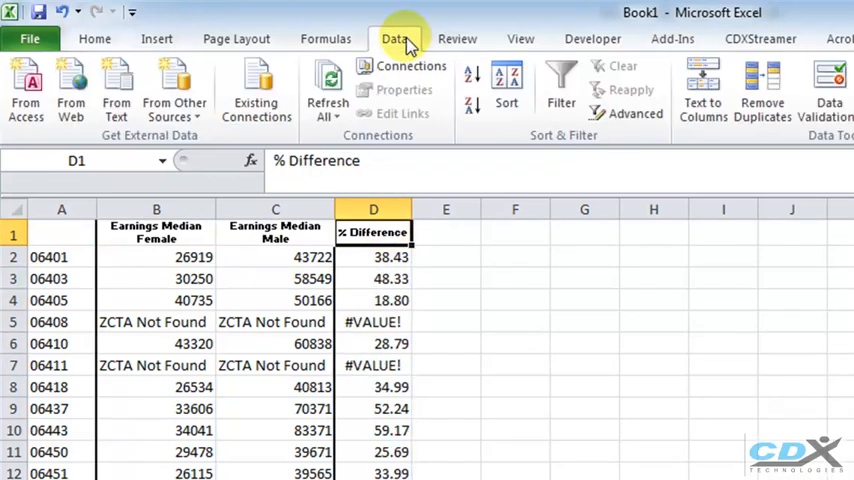
# Add header filters and sort % Difference from smallest to largest.
pyautogui.click(561, 82)
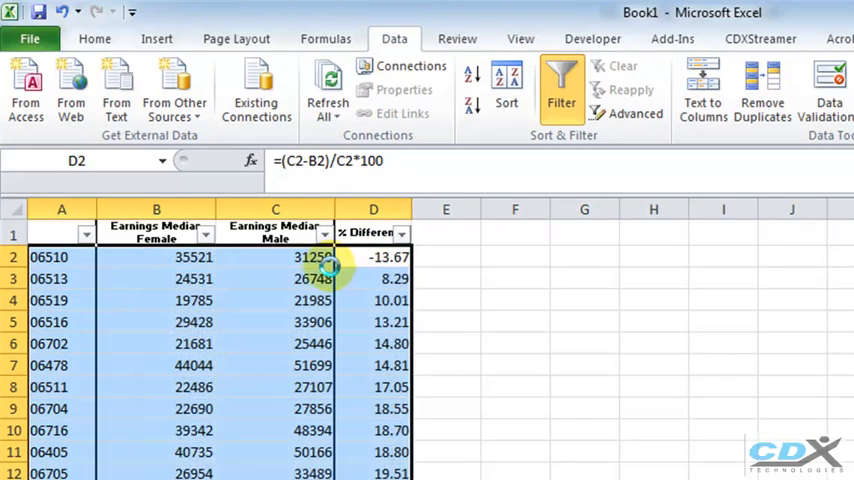
pyautogui.click(373, 232)
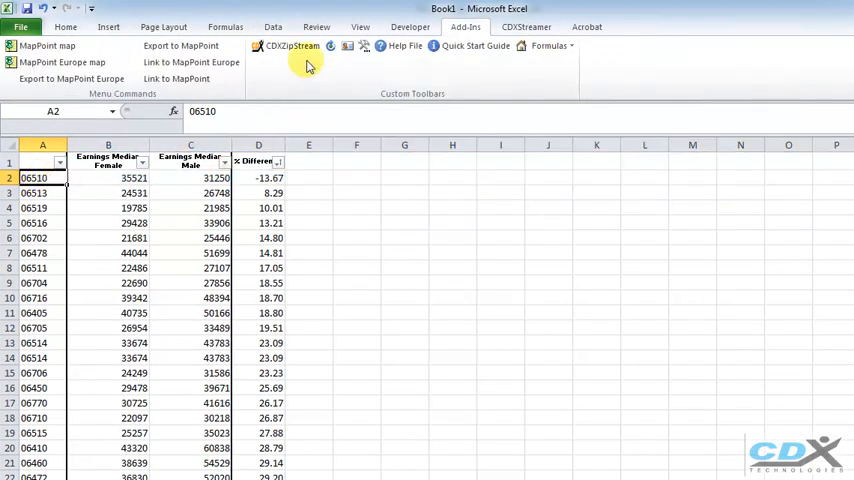
# Replace the earnings fields with median age and female/male education attainment fields, and get the data.
pyautogui.click(291, 46)
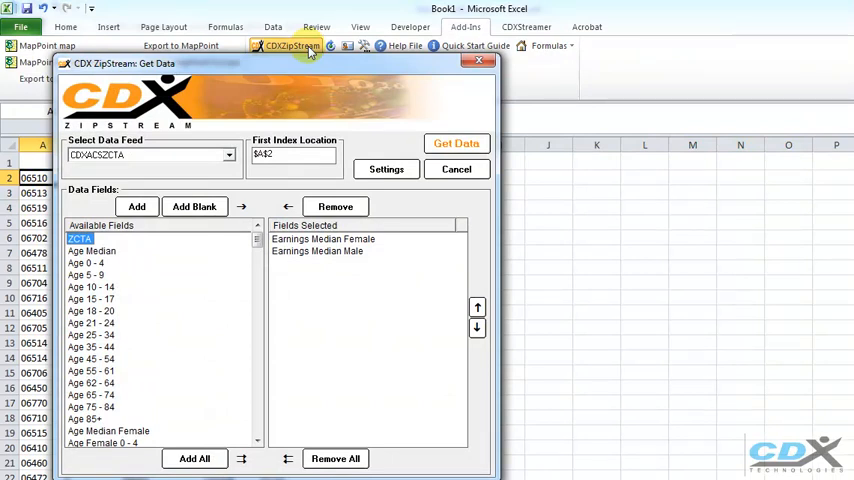
pyautogui.click(335, 458)
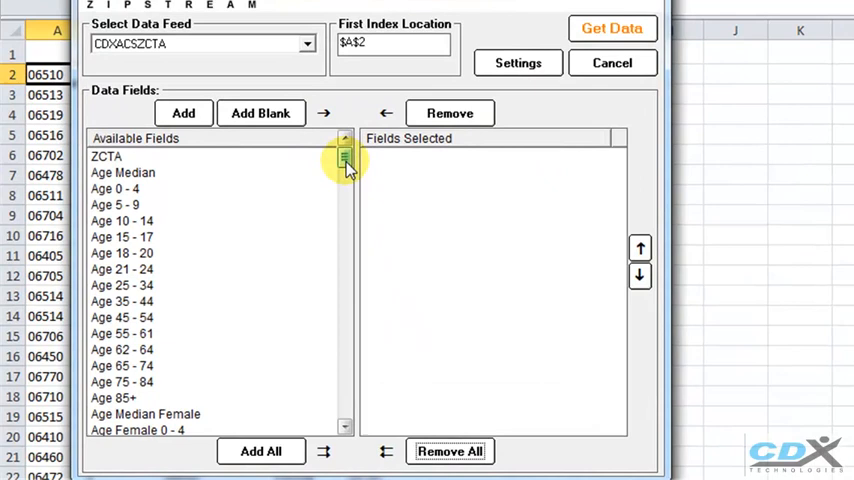
pyautogui.scroll(-3)
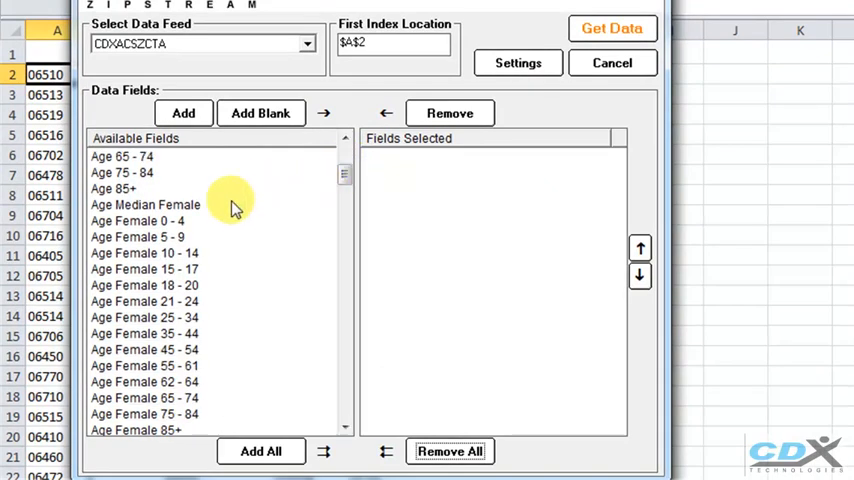
pyautogui.click(144, 204)
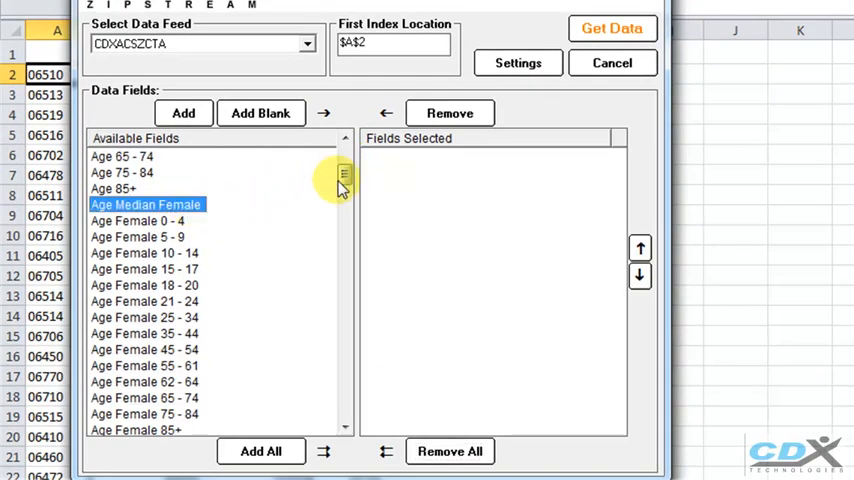
pyautogui.scroll(-3)
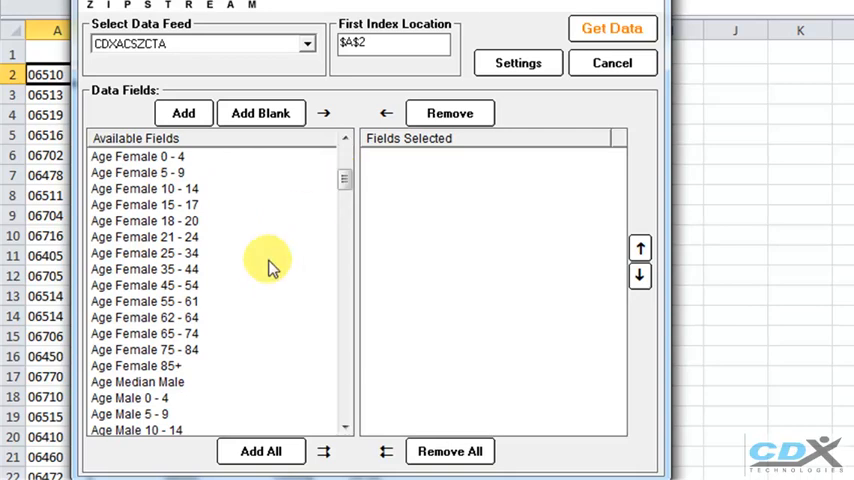
pyautogui.click(137, 381)
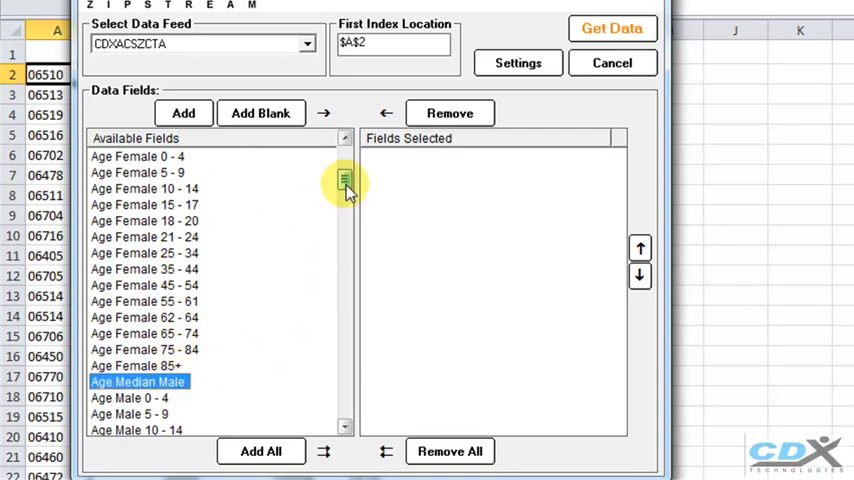
pyautogui.scroll(-3)
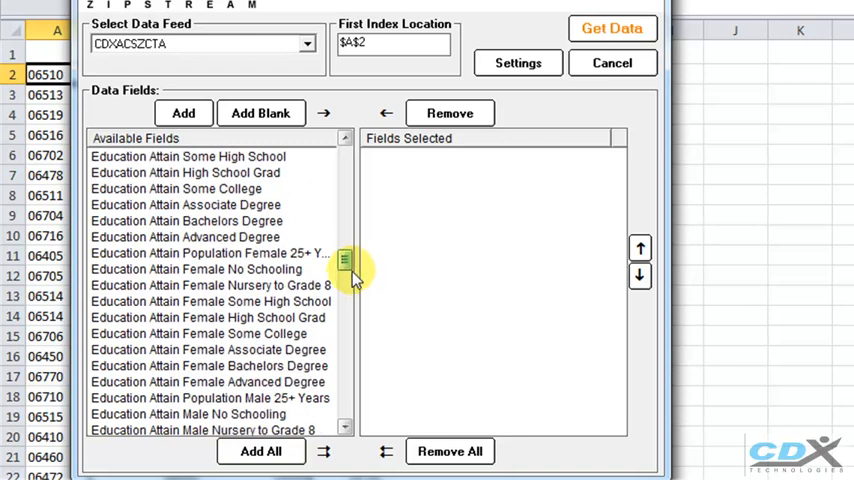
pyautogui.click(208, 317)
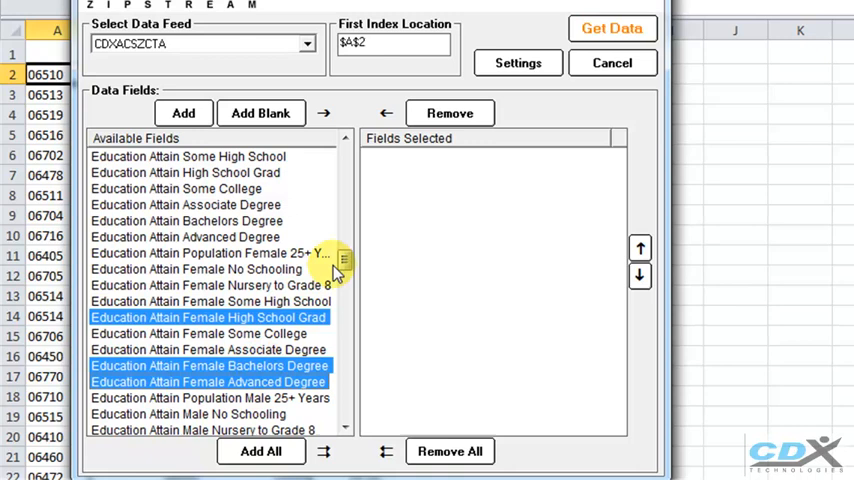
pyautogui.scroll(-3)
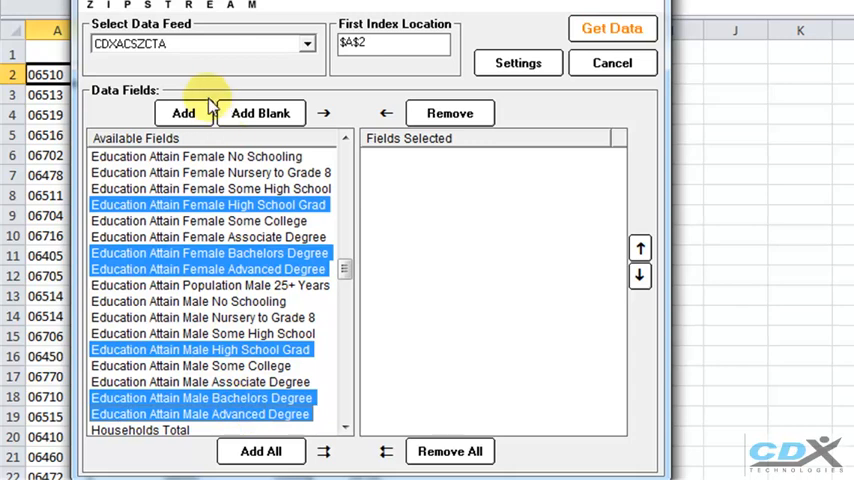
pyautogui.click(183, 113)
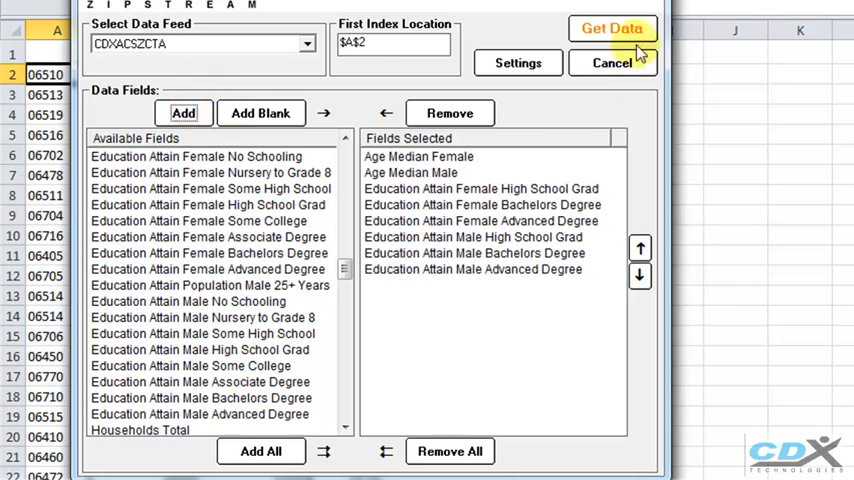
pyautogui.click(611, 28)
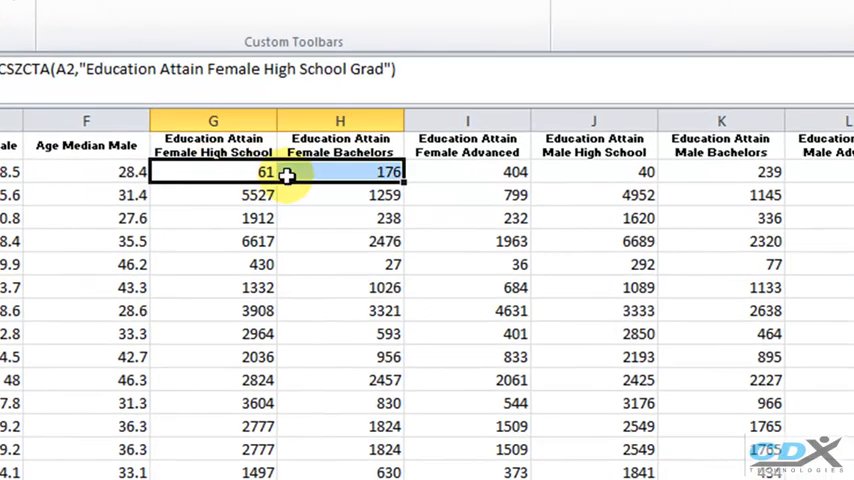
pyautogui.click(534, 171)
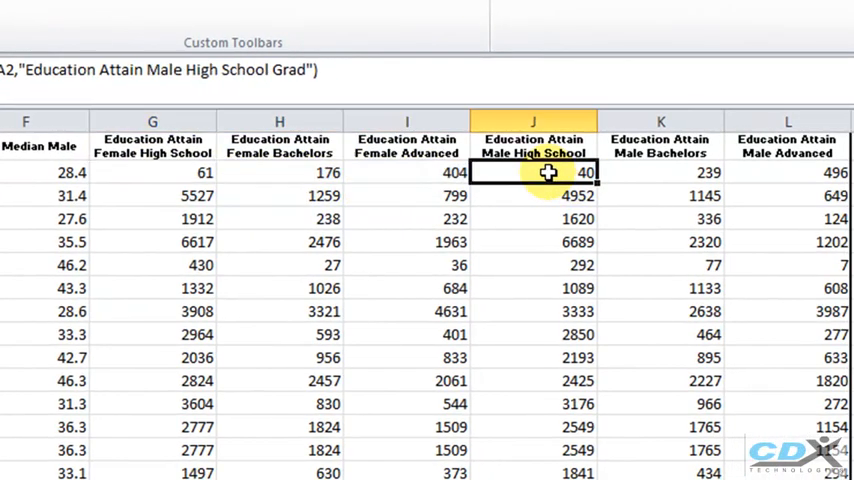